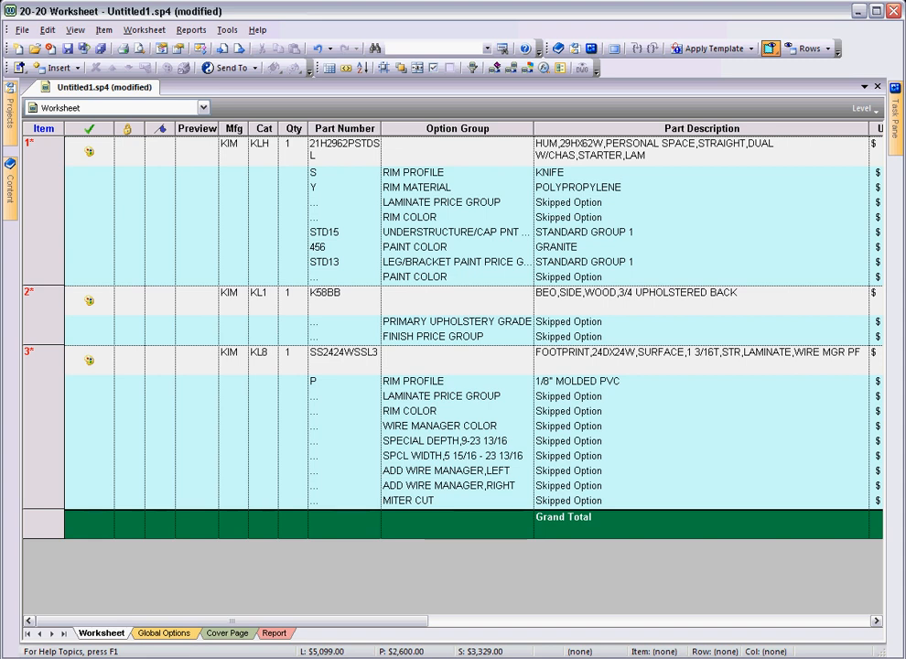
# - Change the lock and flag cells on the first item row
pyautogui.click(129, 151)
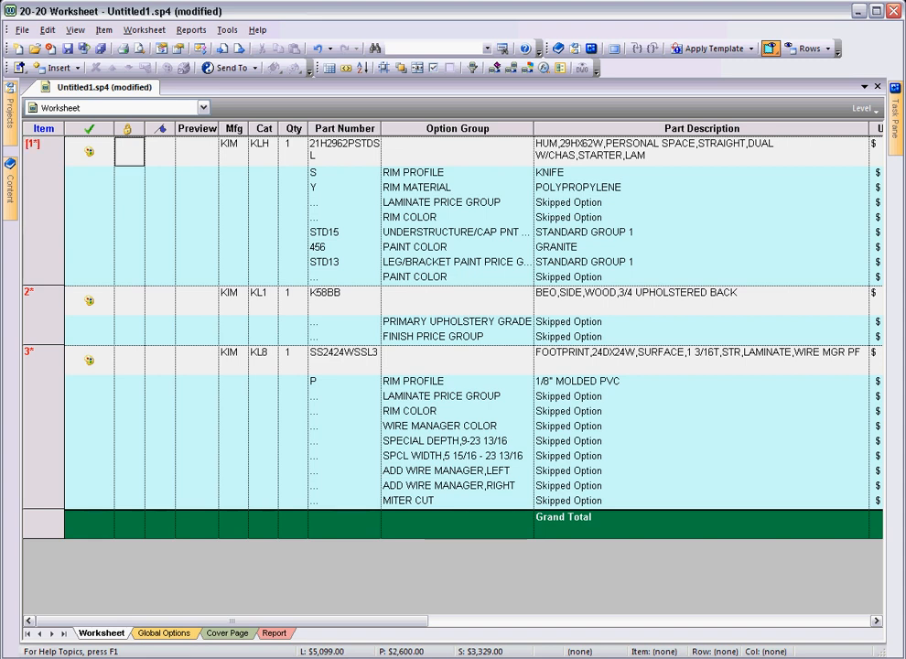
pyautogui.click(129, 151)
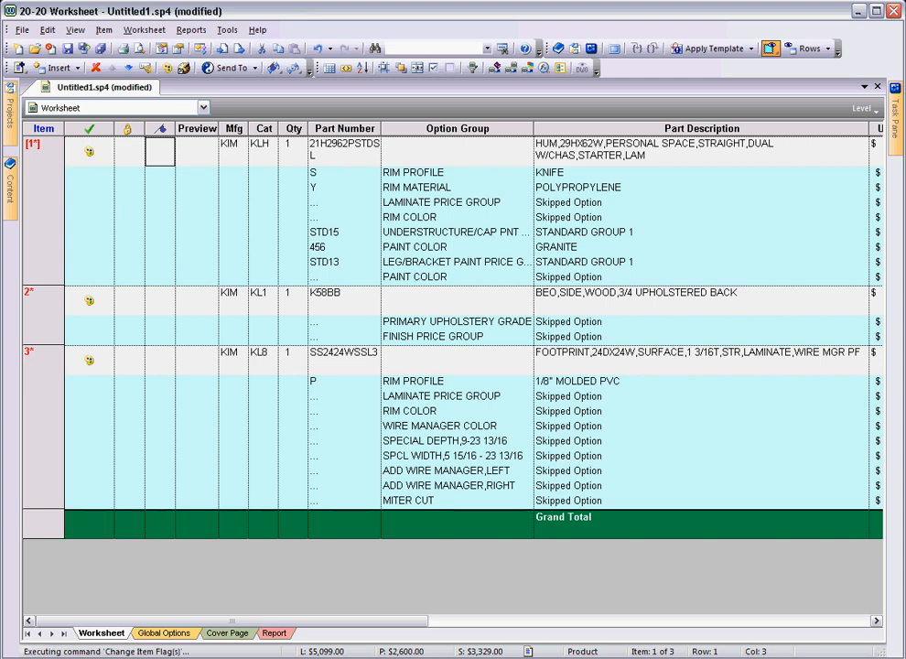
pyautogui.click(159, 151)
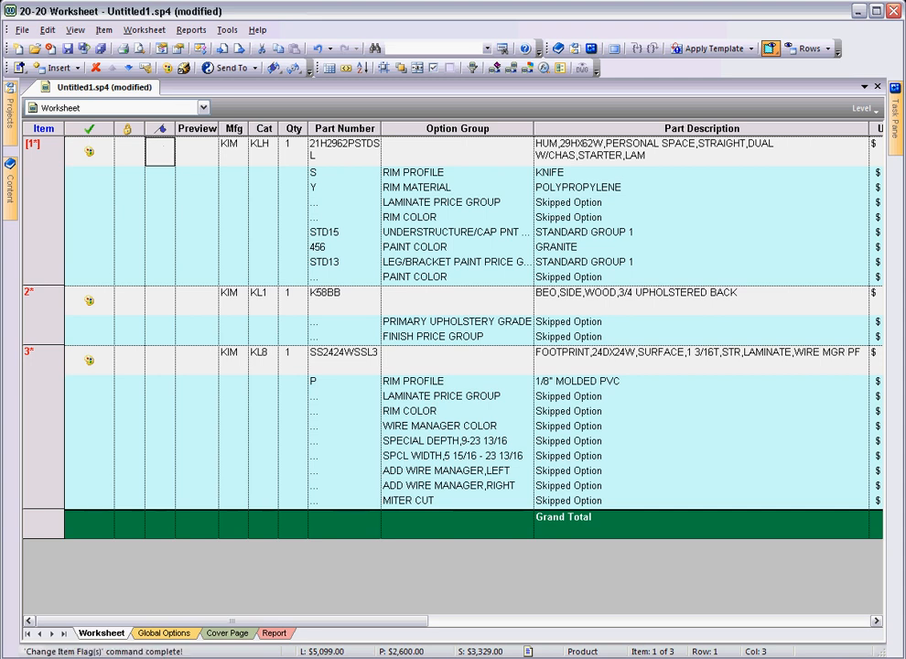
# - Generate preview images for all three items with Update All, then close the updater
pyautogui.click(526, 68)
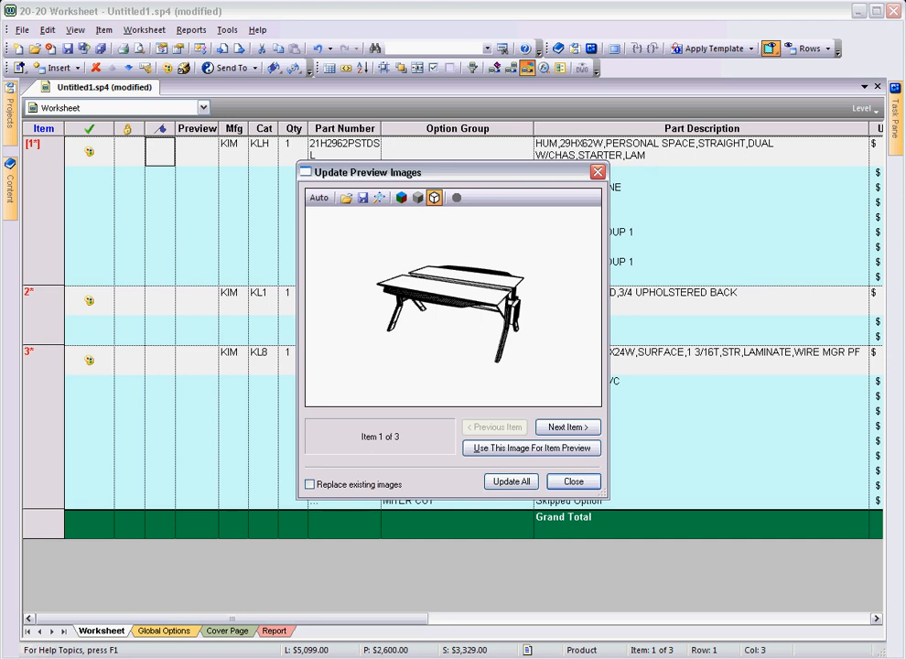
pyautogui.click(510, 480)
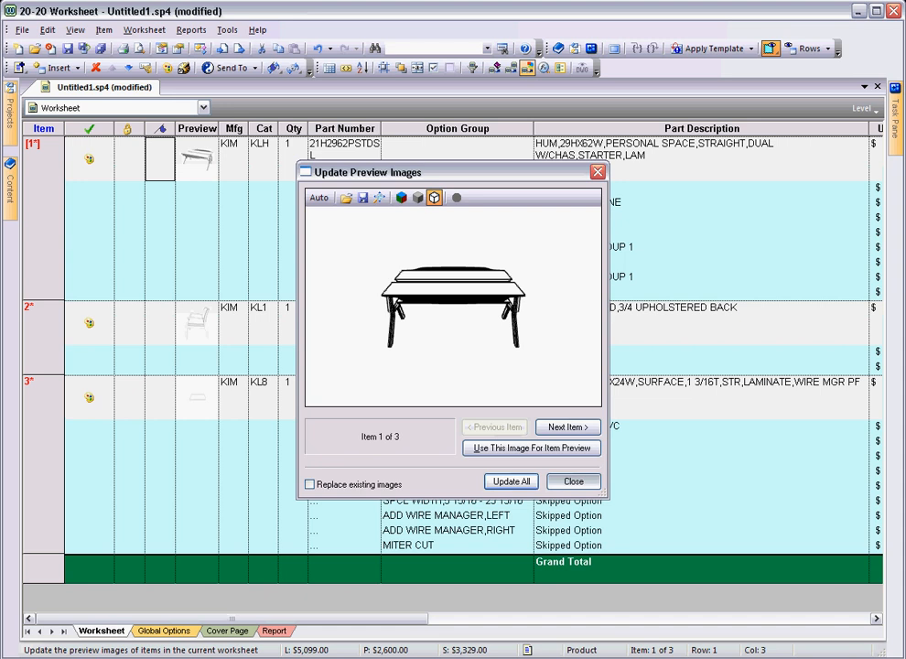
pyautogui.click(573, 480)
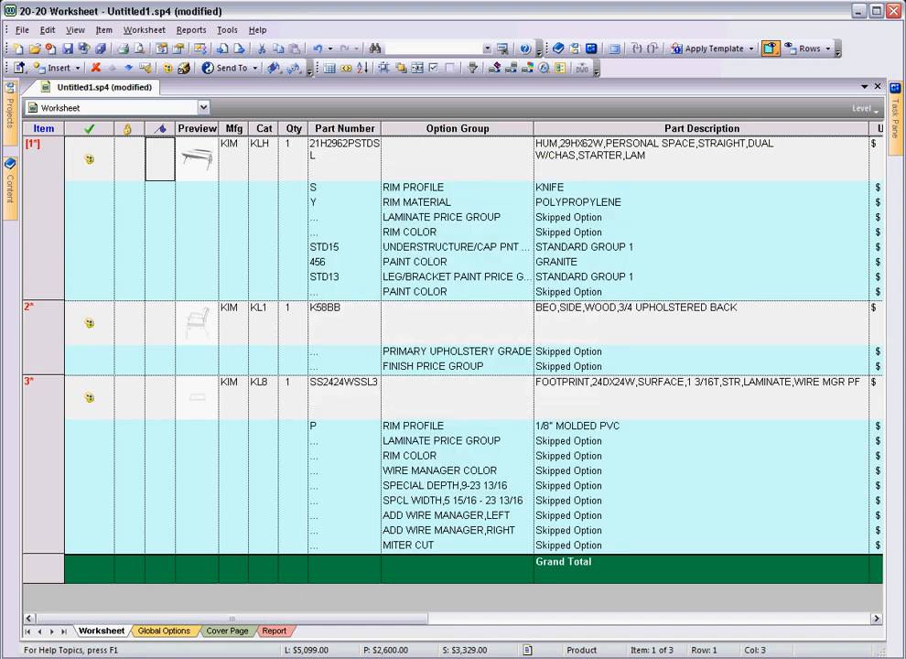